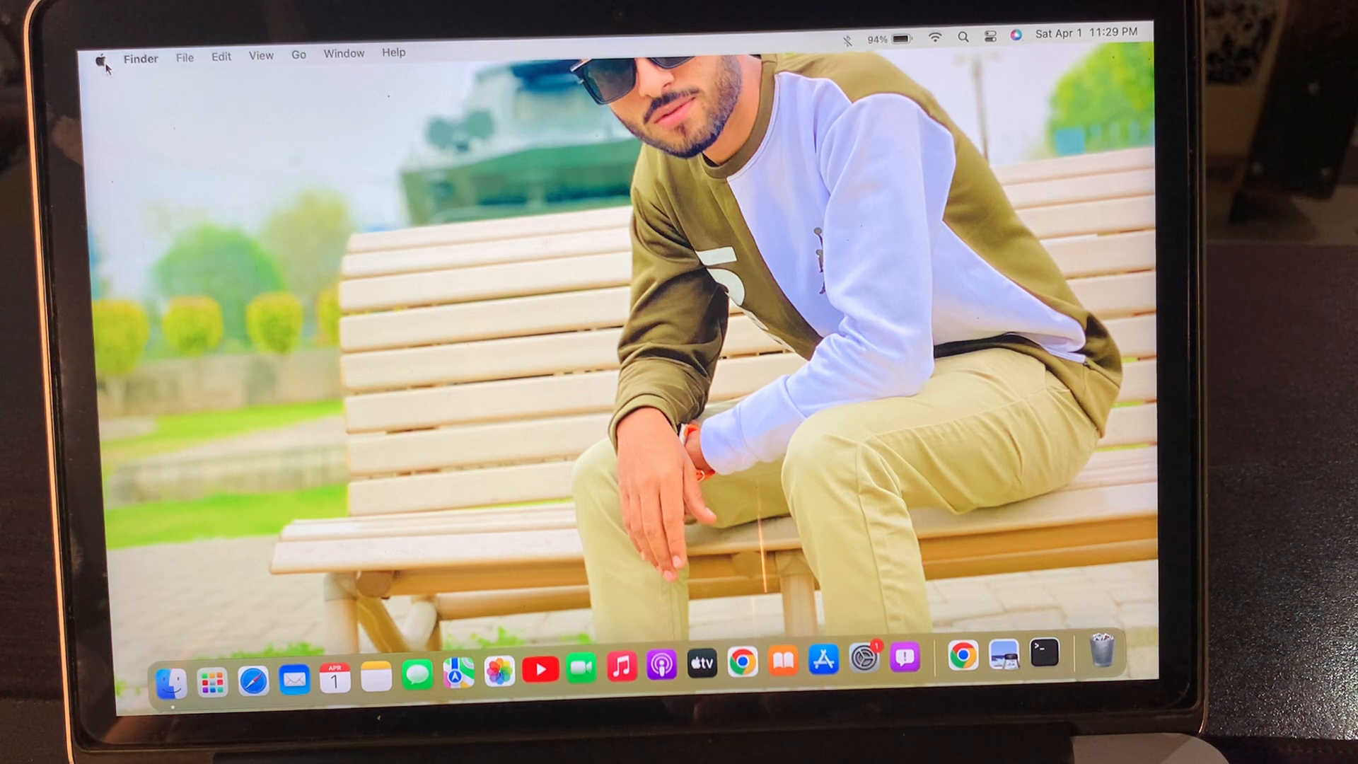
Launch System Preferences from the Apple menu.
click(101, 58)
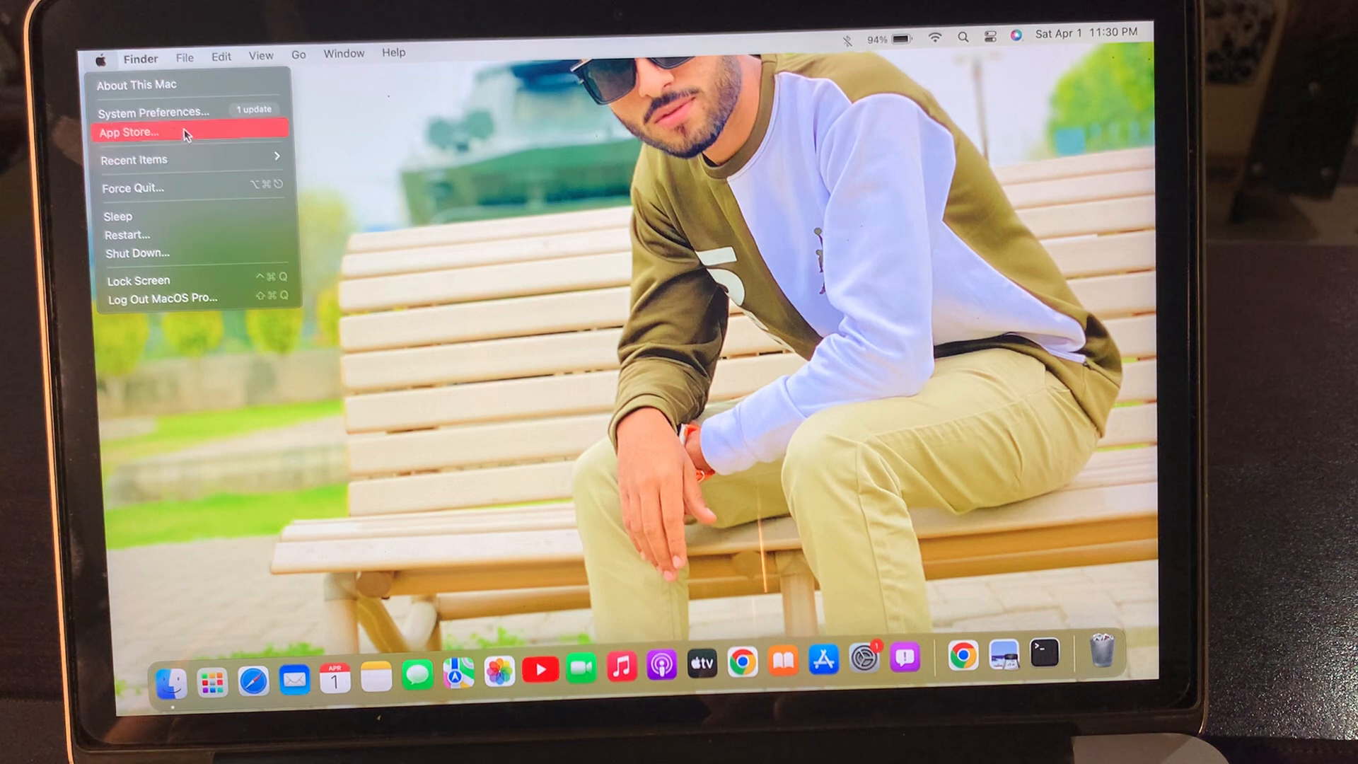
mouse_move(154, 111)
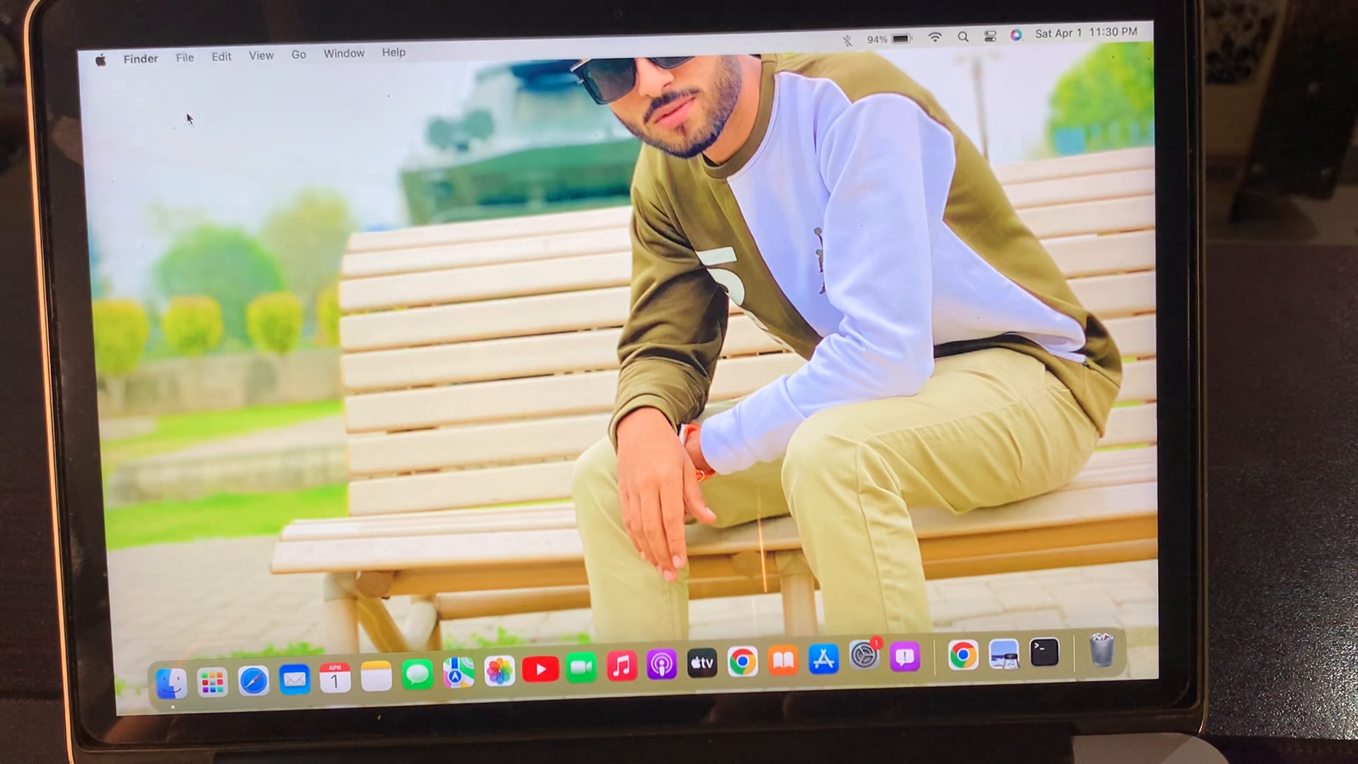
click(863, 656)
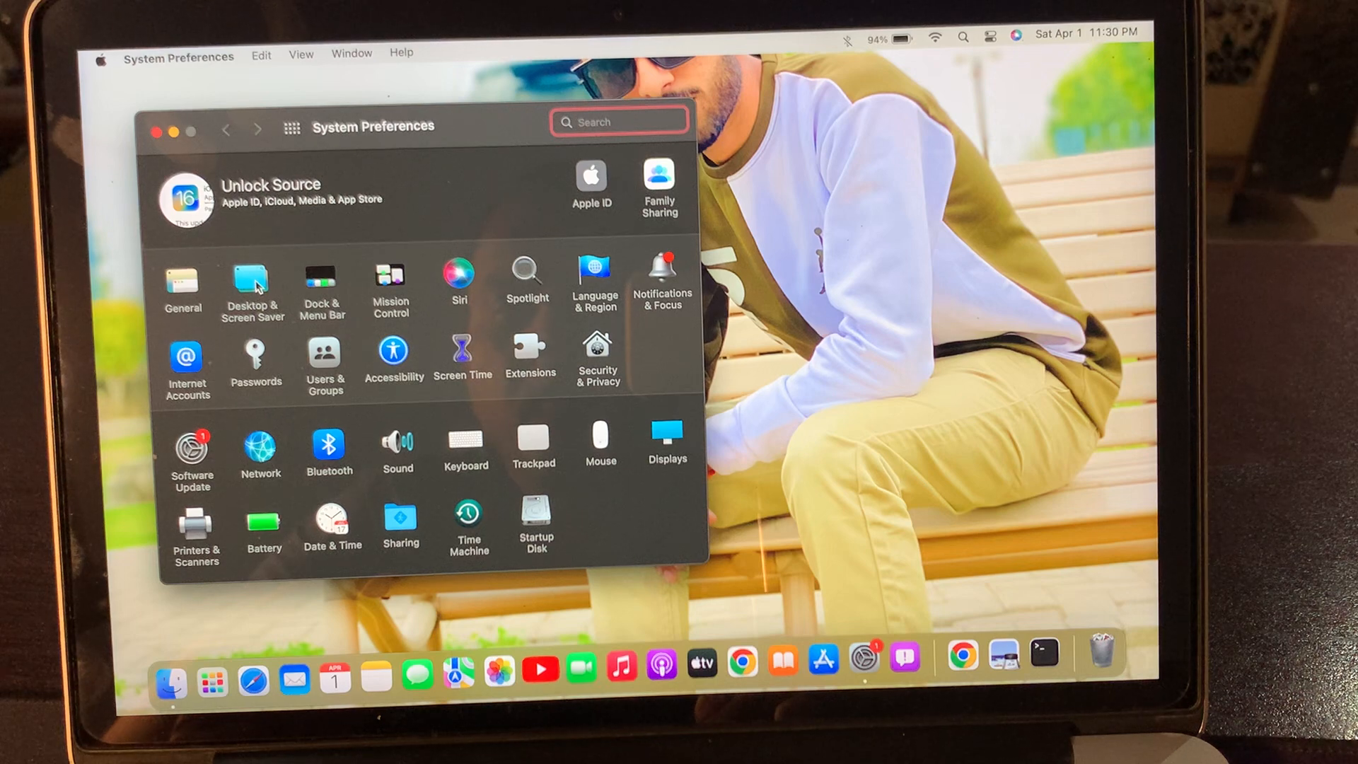
Open the Desktop & Screen Saver pane showing the current wallpaper IMG_1113.
click(252, 277)
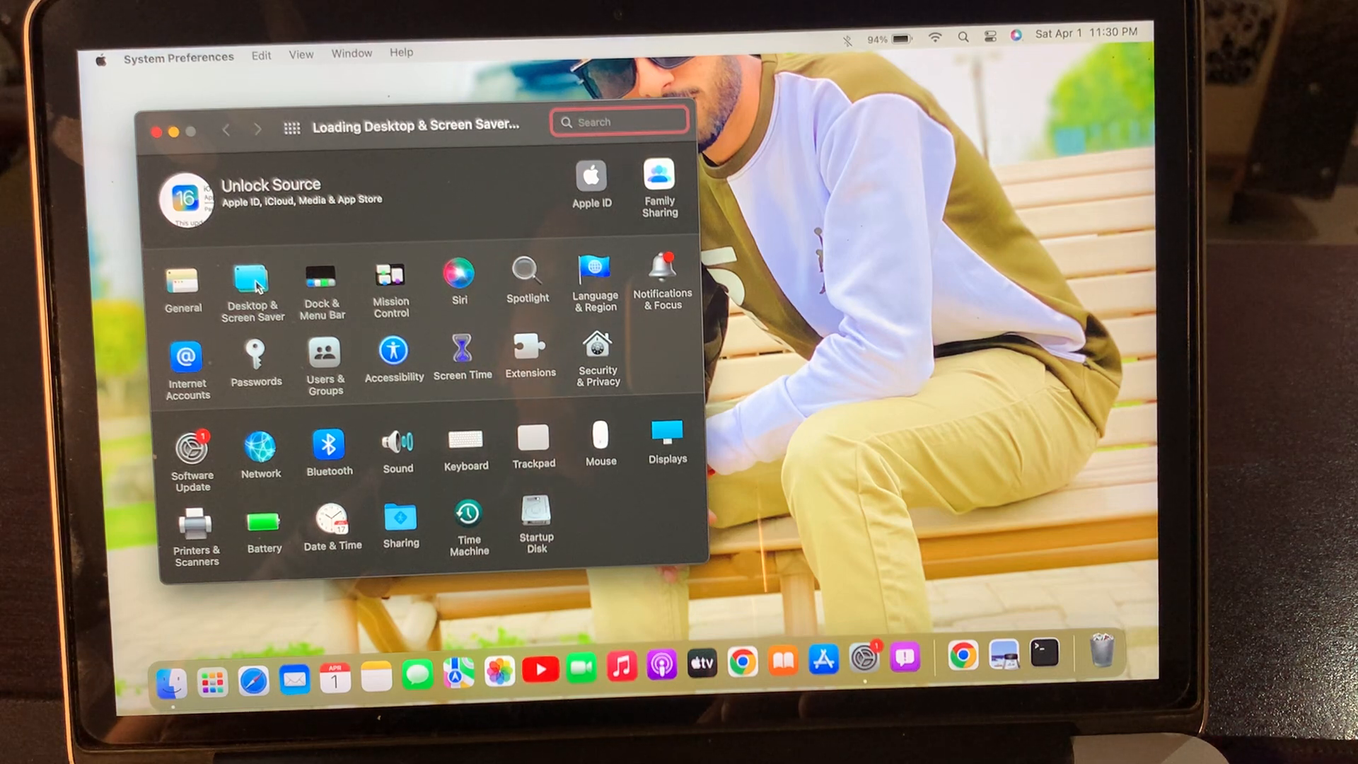
click(251, 277)
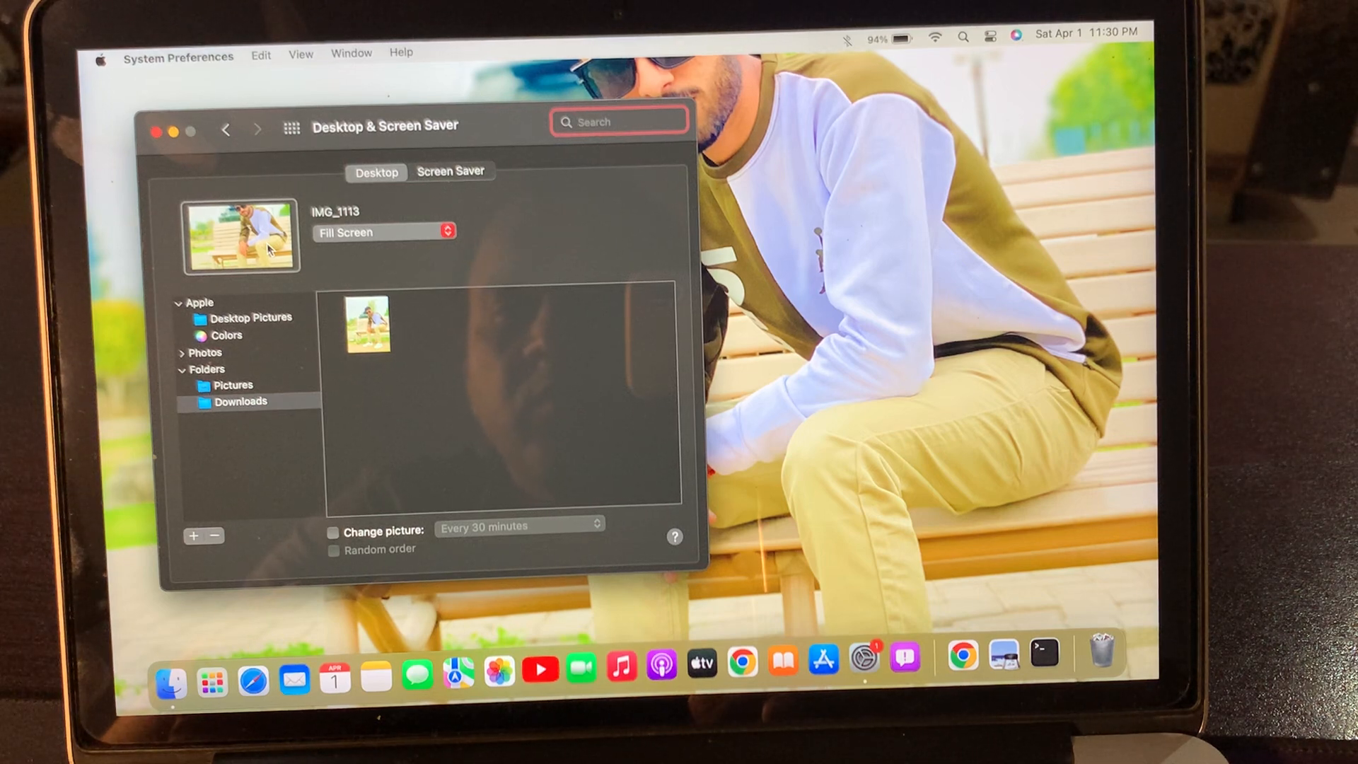
Show Apple's built-in Desktop Pictures and scroll through the dynamic, light-and-dark and standard wallpapers.
click(253, 317)
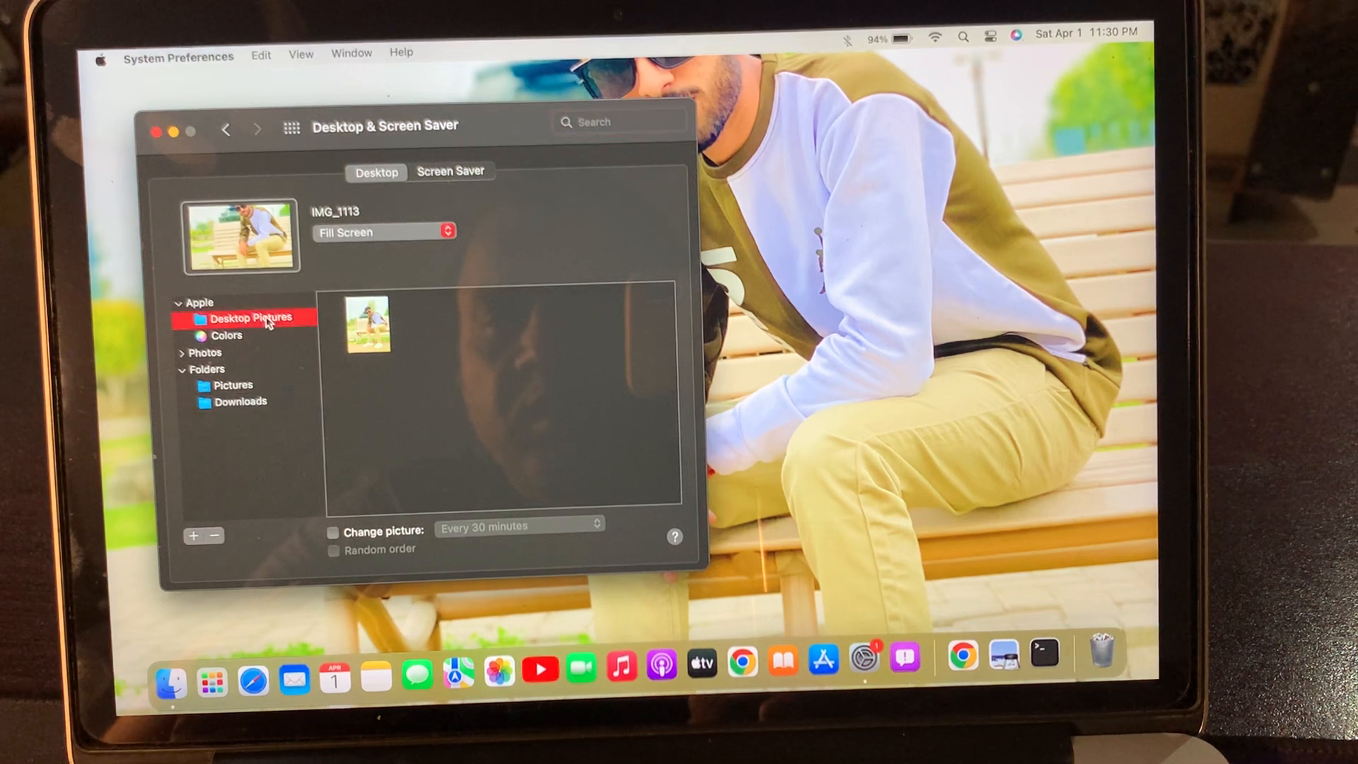
click(254, 317)
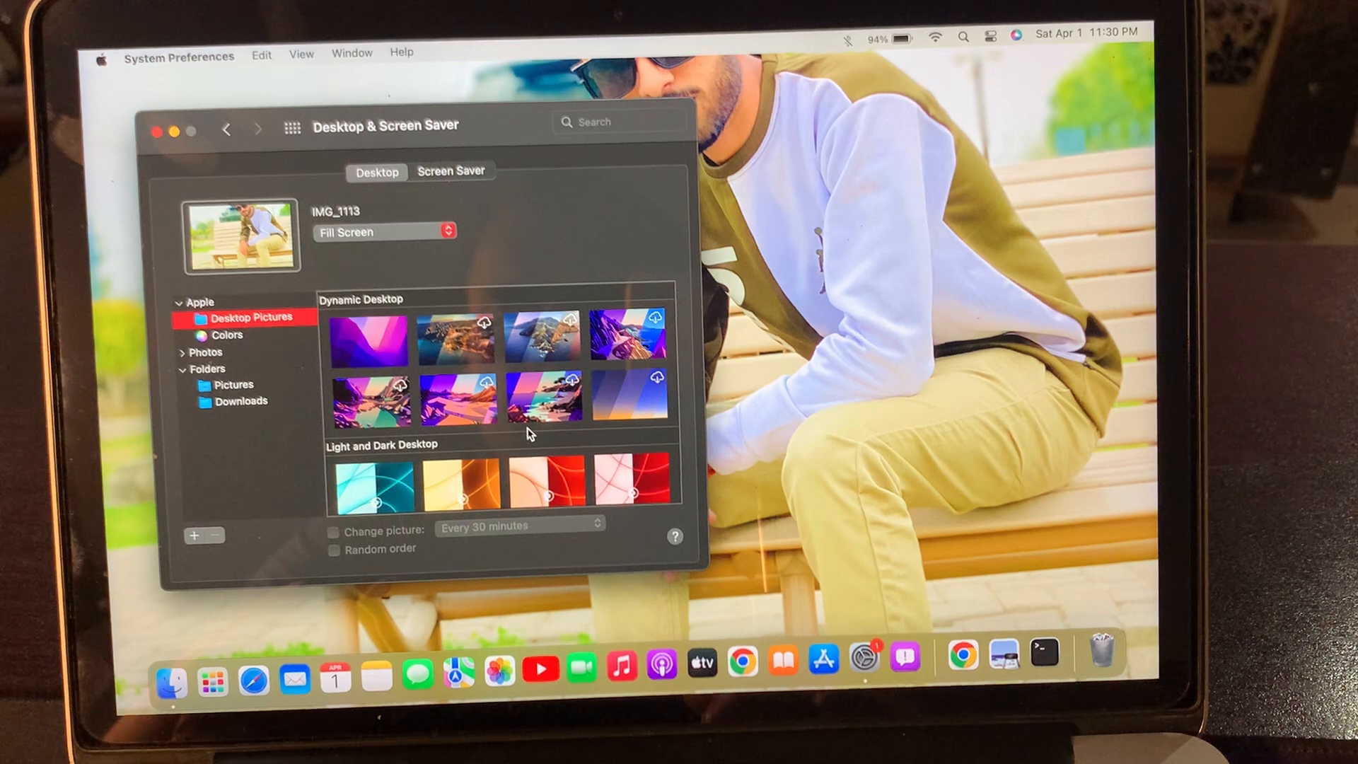
scroll(down, 3)
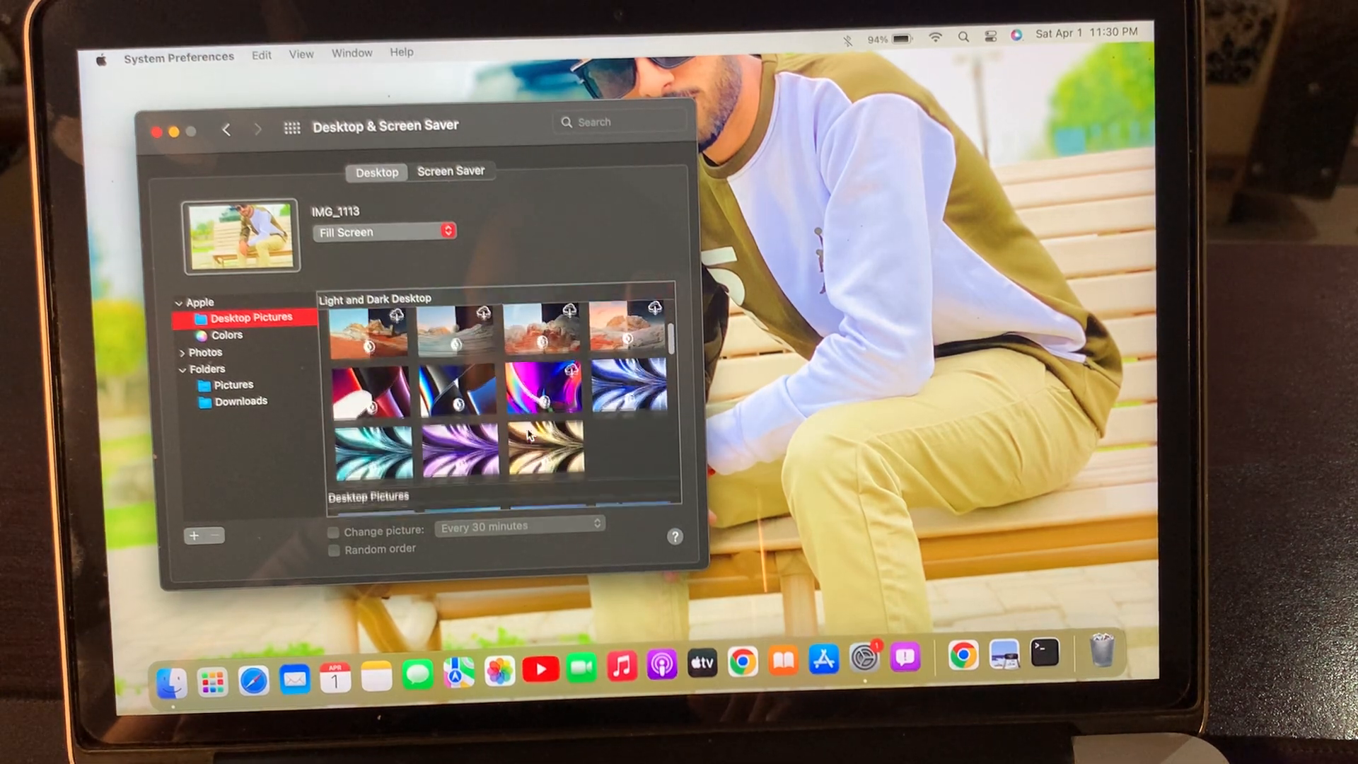
scroll(down, 3)
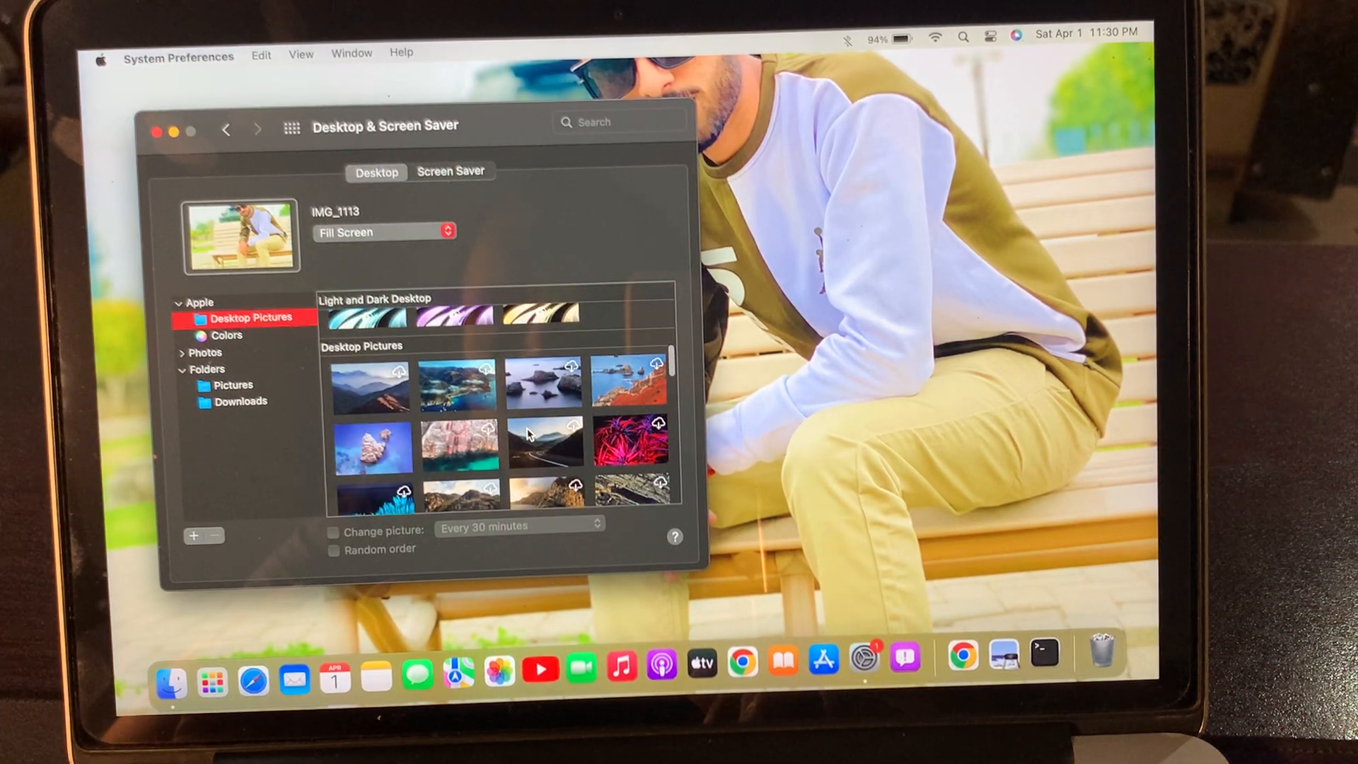
scroll(down, 3)
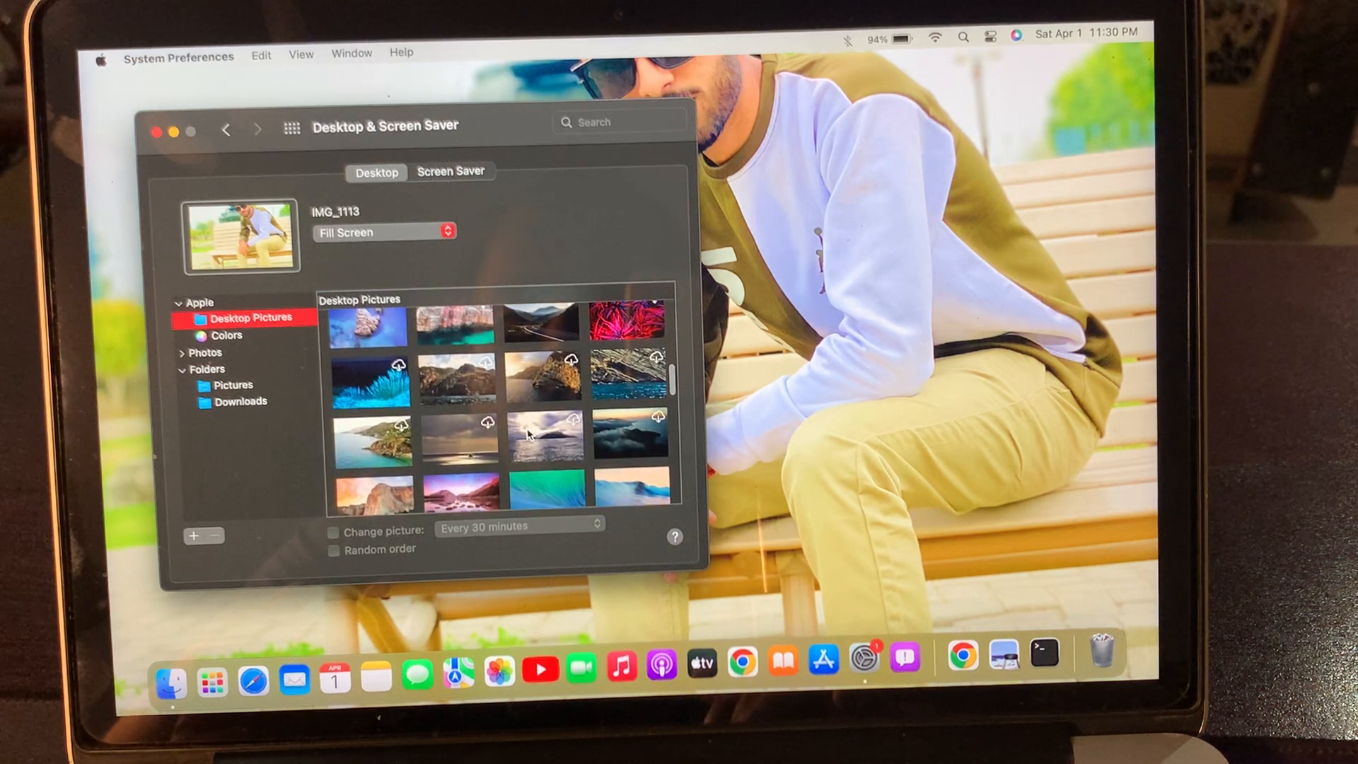
mouse_move(541, 432)
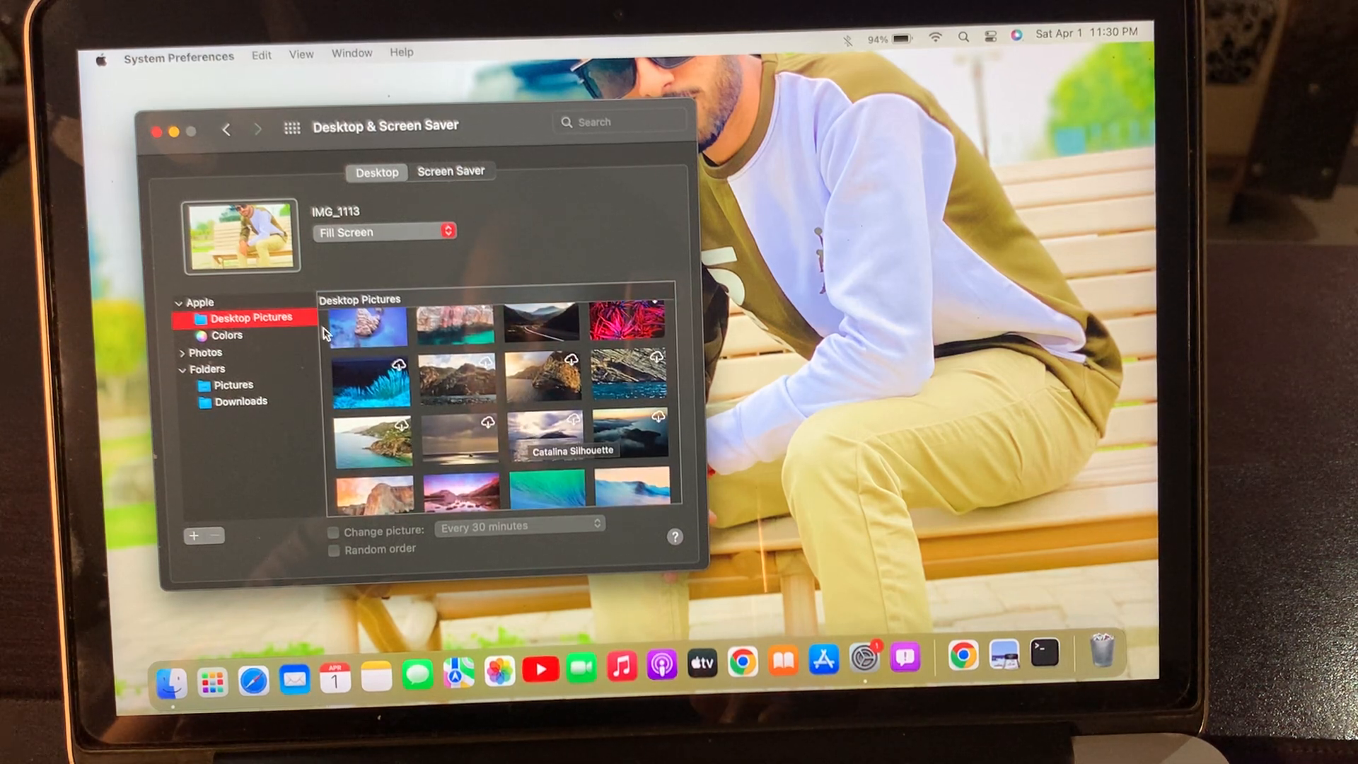
Browse the Colors, Photos and Folders sources, ending on the folder containing IMG_1113.
click(227, 335)
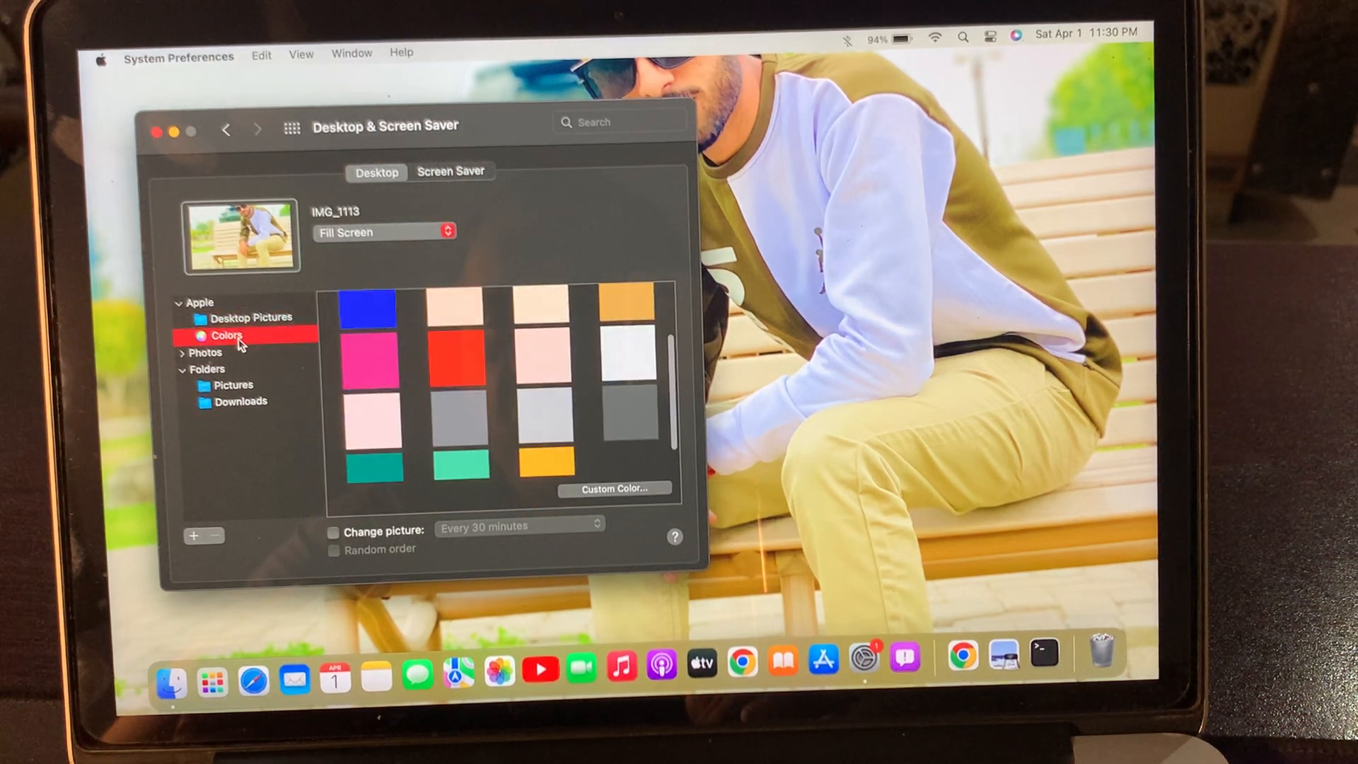
scroll(down, 3)
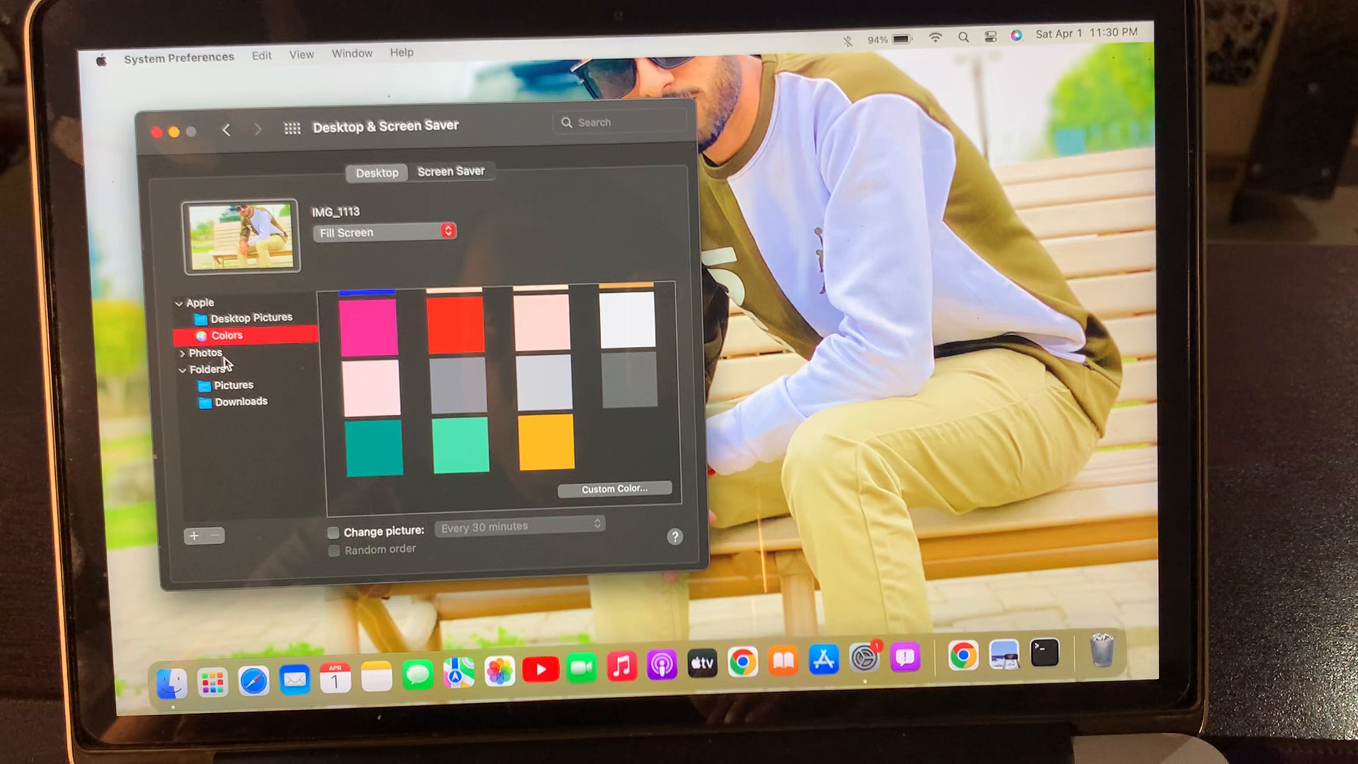
click(206, 351)
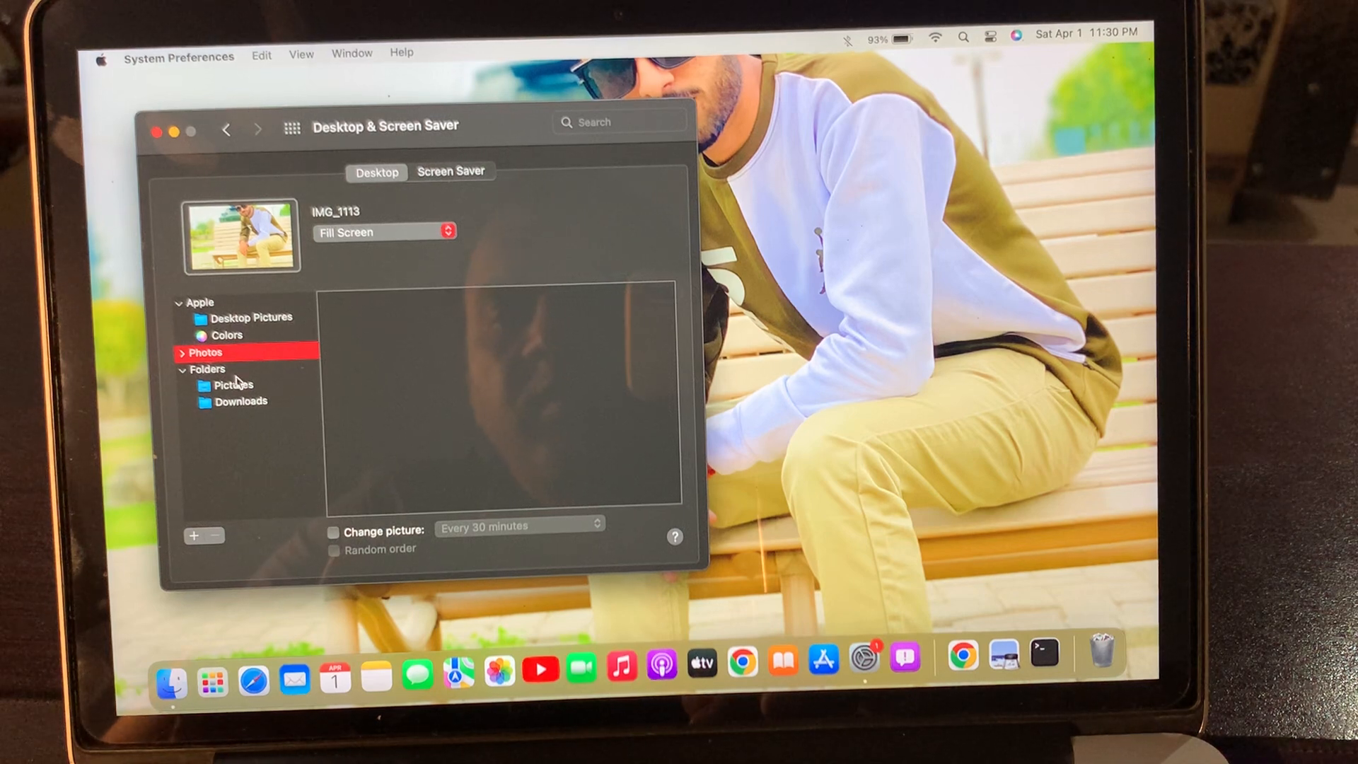
click(208, 369)
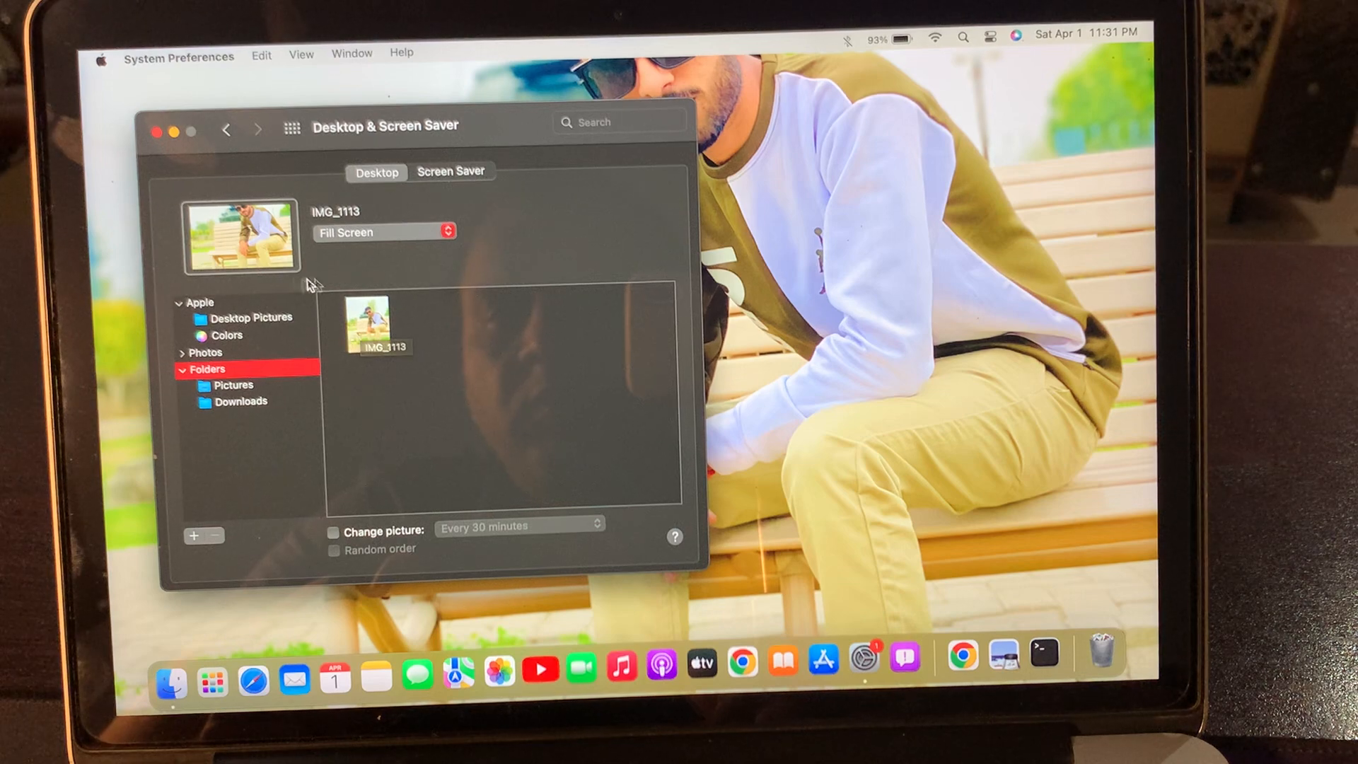
Set the Motion Purple built-in picture as the desktop wallpaper.
click(251, 318)
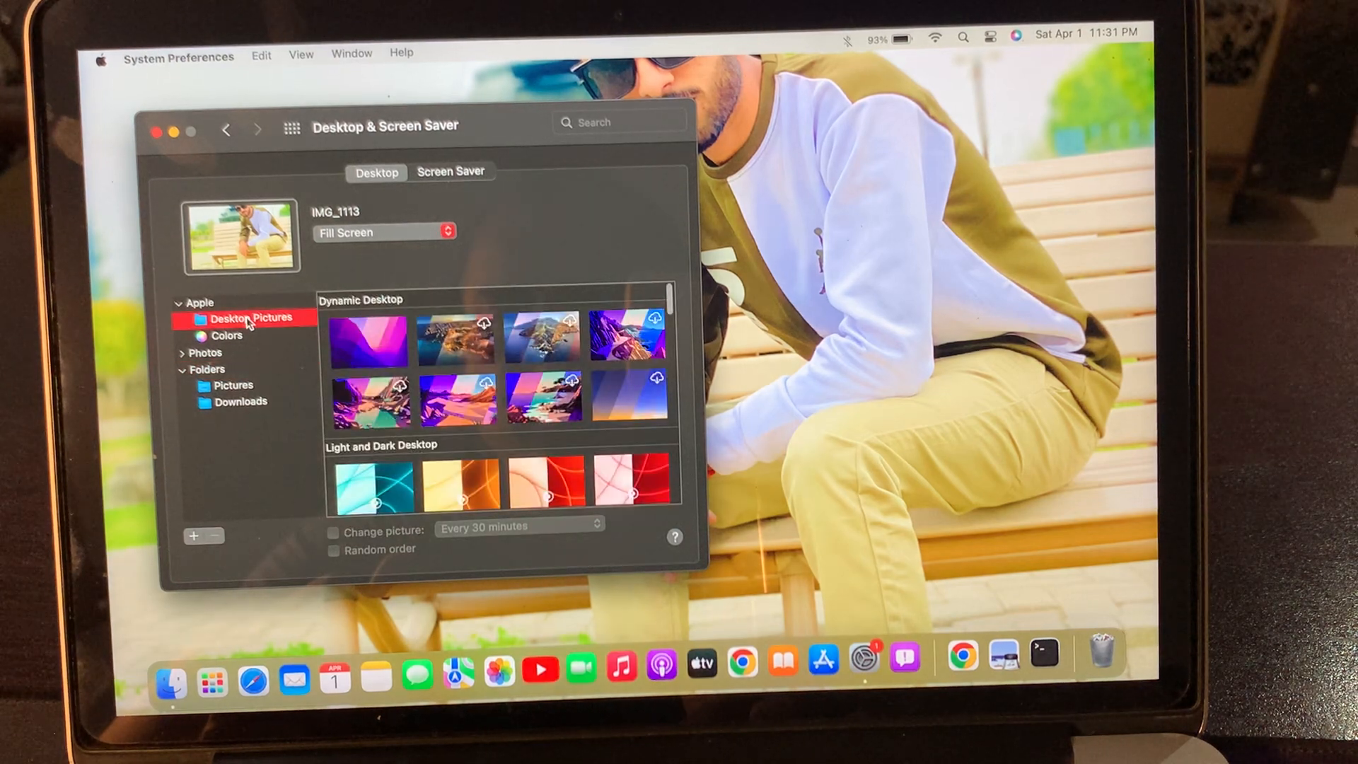
scroll(down, 3)
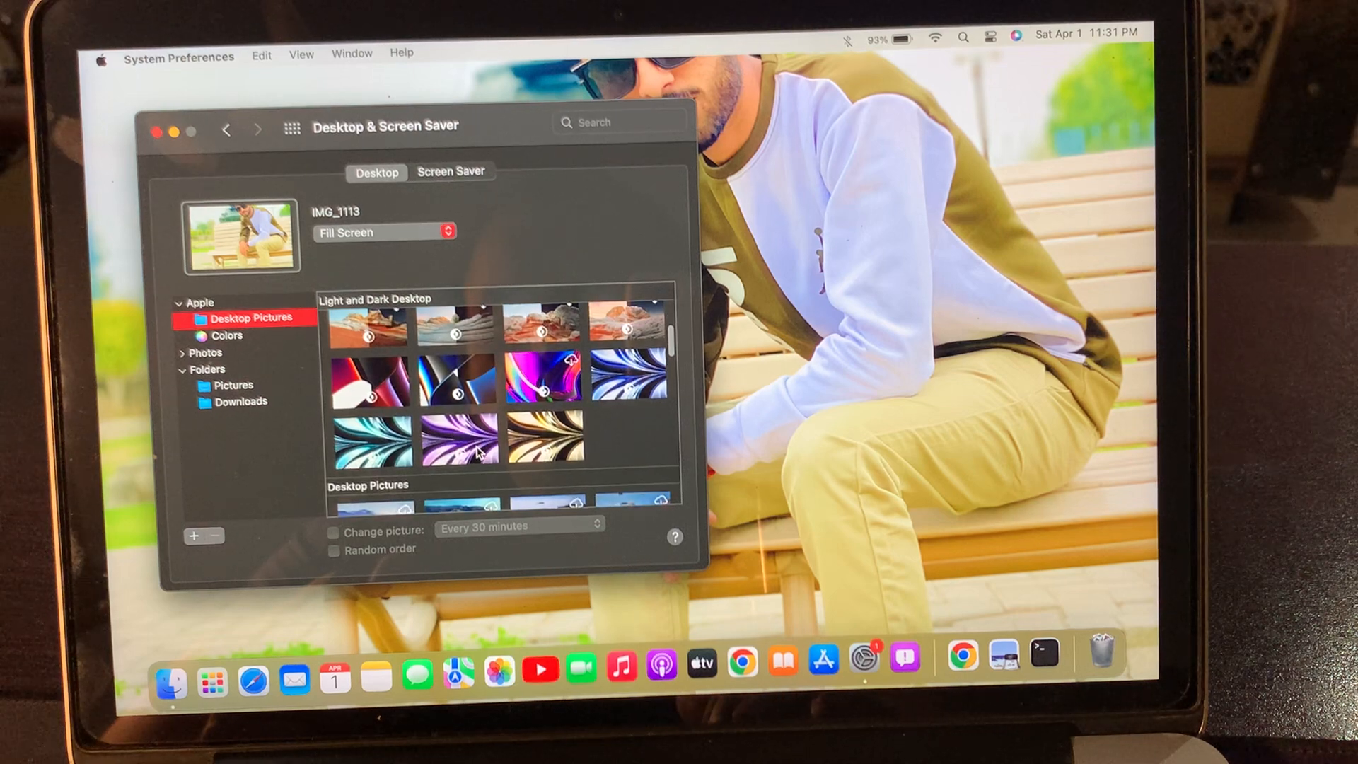
click(460, 442)
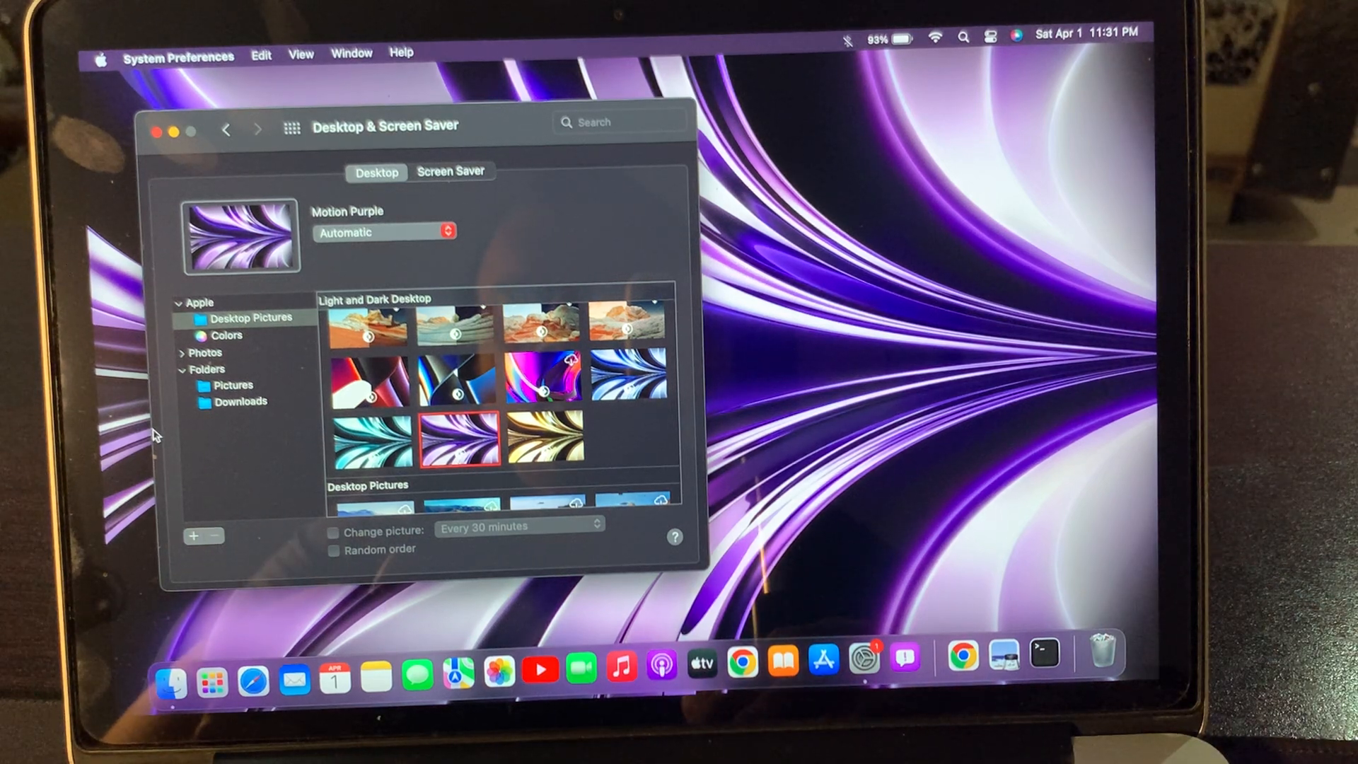
Set IMG_1113 from the Downloads folder back as the wallpaper.
click(242, 402)
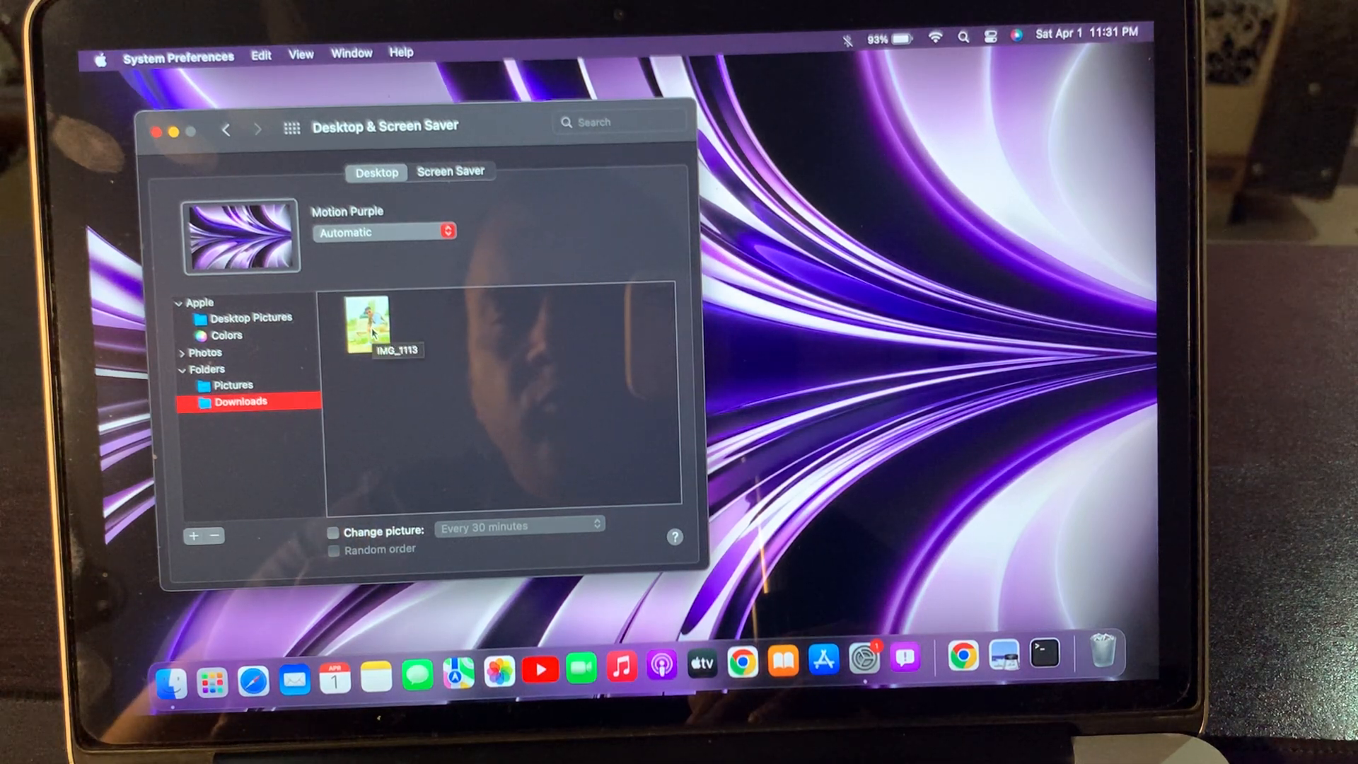
click(367, 323)
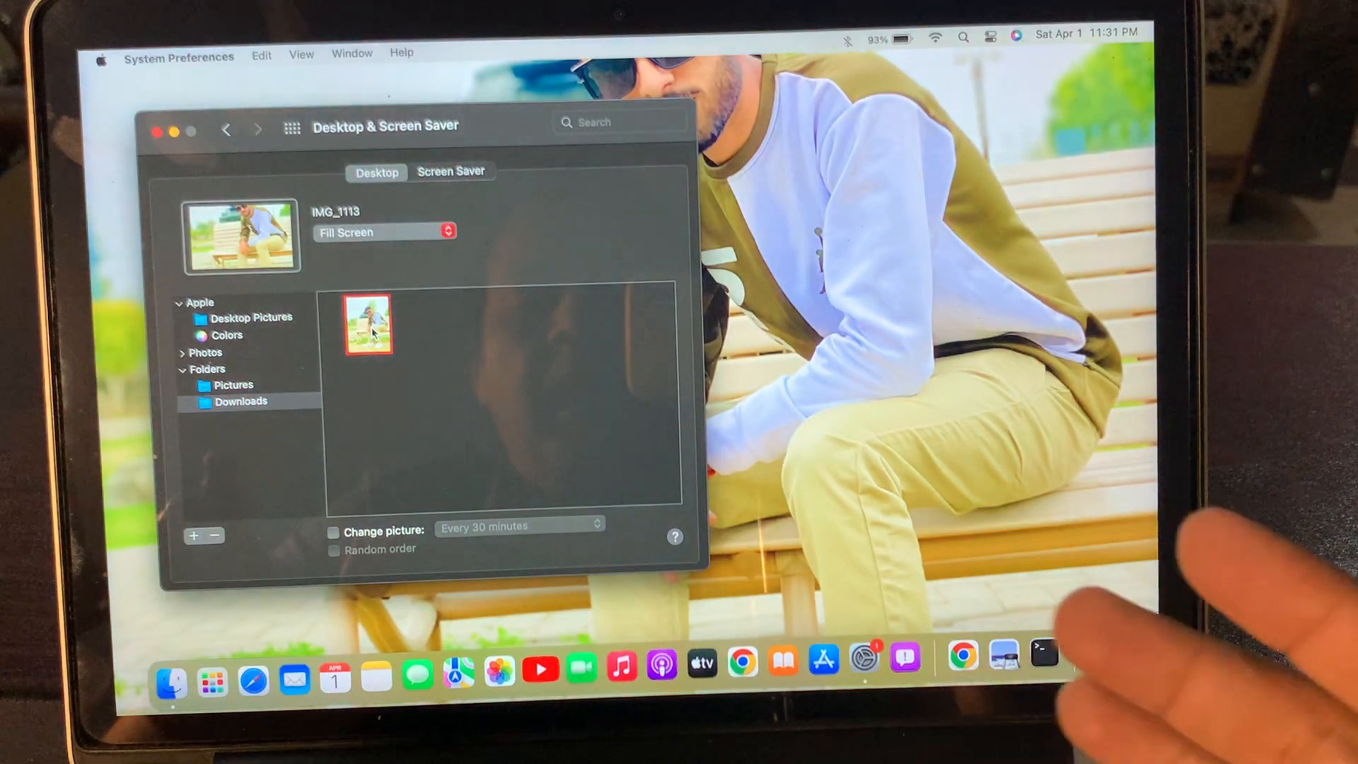